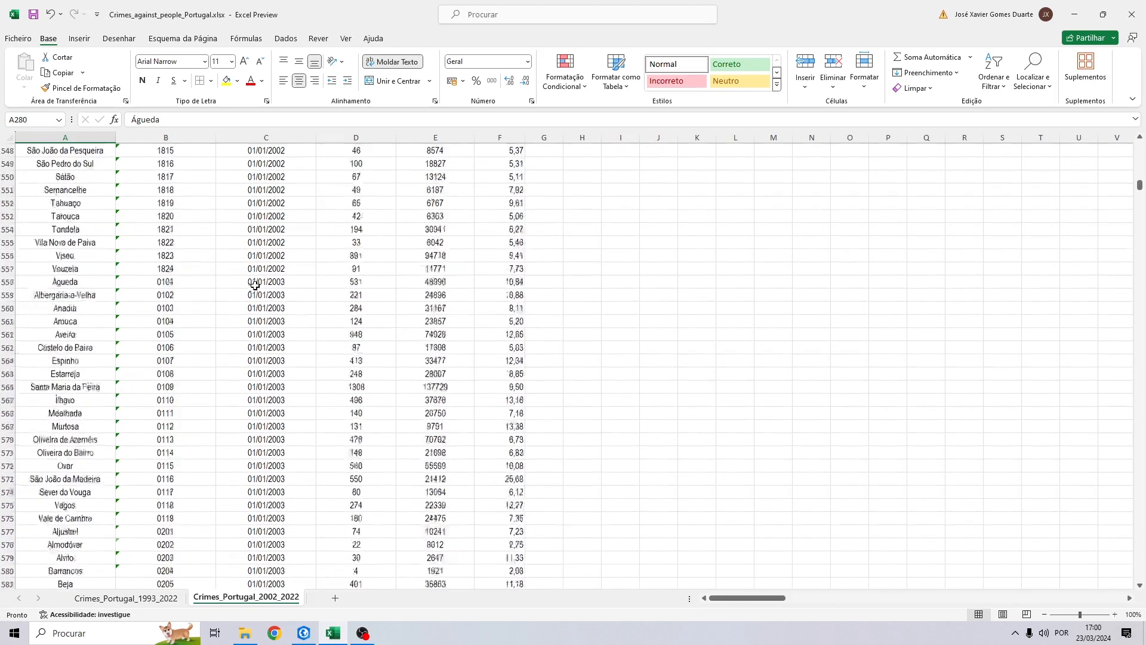
- Open the Add Data dialog and browse the Computer folders
click(304, 632)
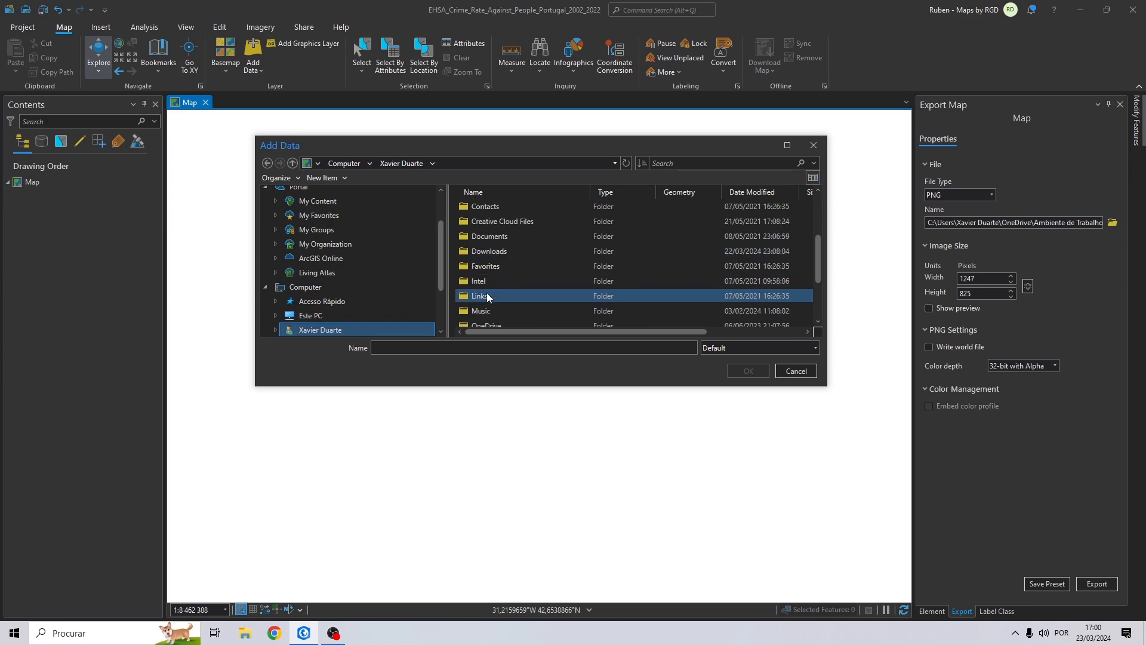
click(796, 371)
text(visualize space time cube)
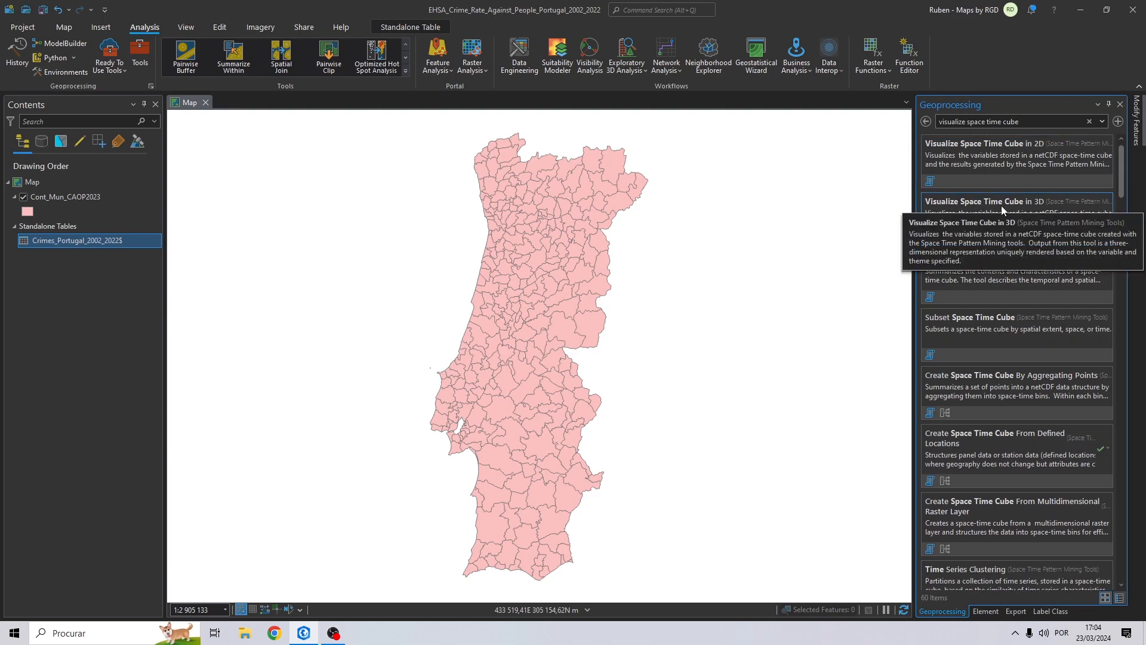
- Open Visualize Space Time Cube in 3D from the geoprocessing search results
click(983, 201)
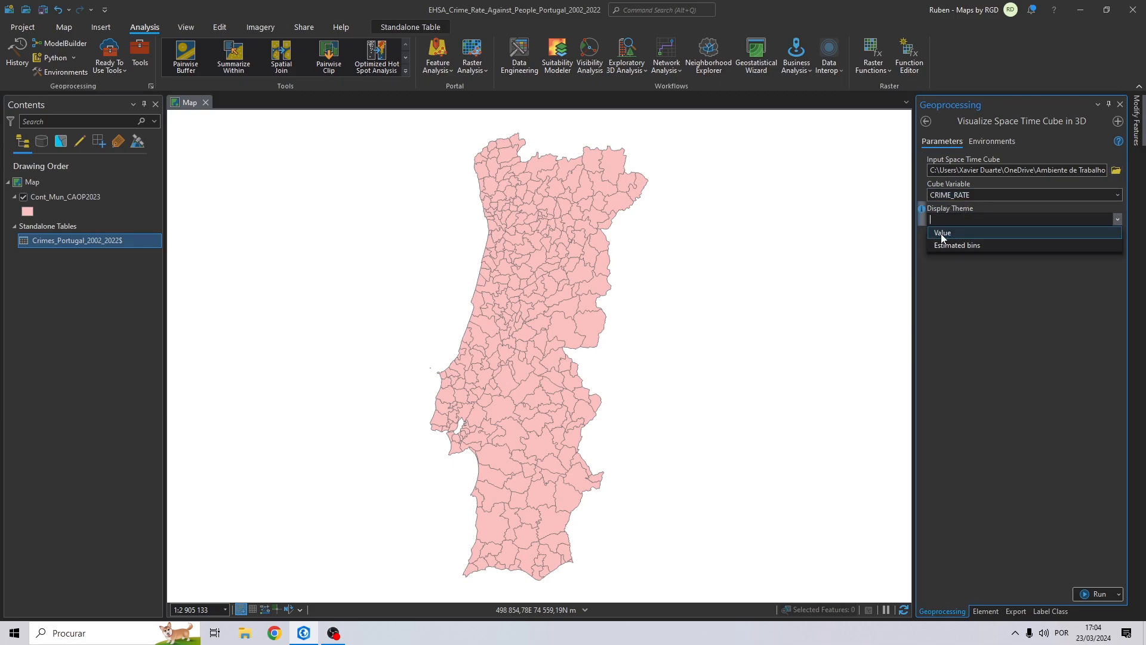